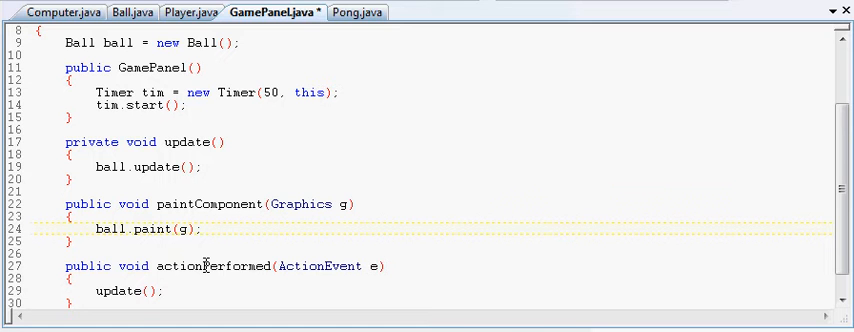
Step: Place the caret at the end of the update(); line in actionPerformed
left_click(186, 229)
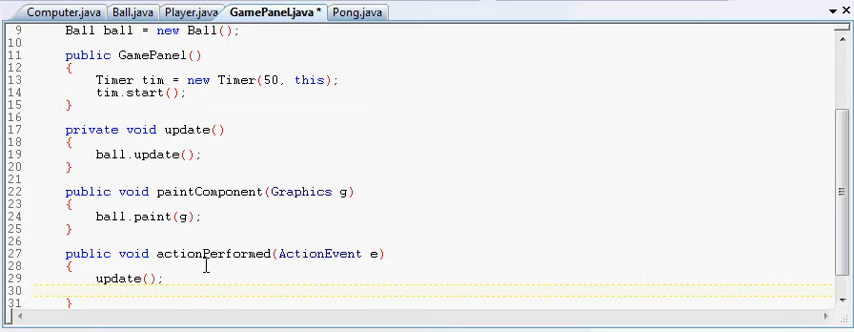
Step: Add a repaint(); call on the line below update() in actionPerformed
type("repa")
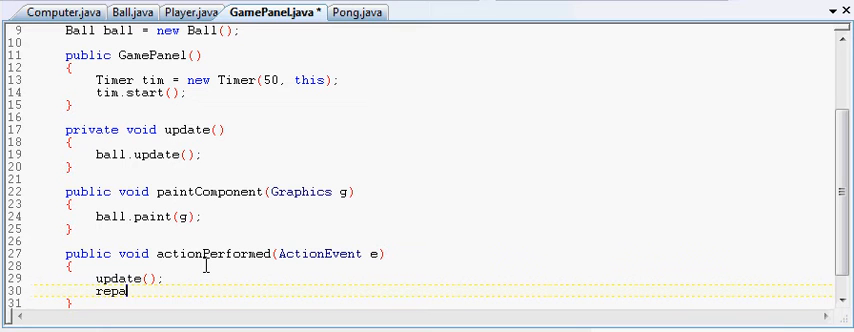
type("int")
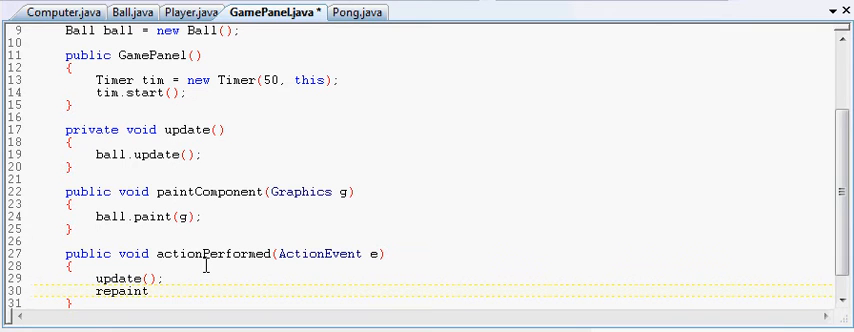
type("()")
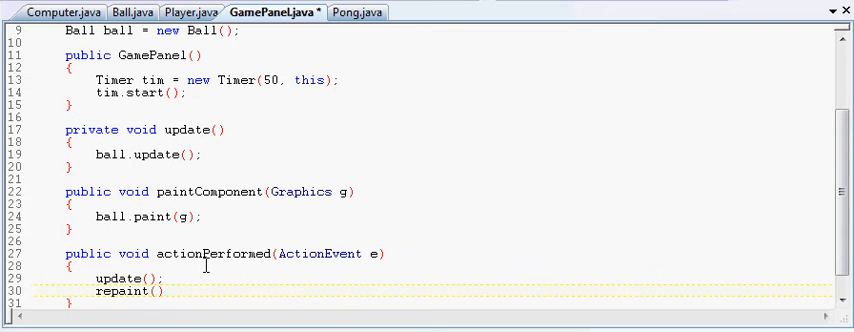
type(";")
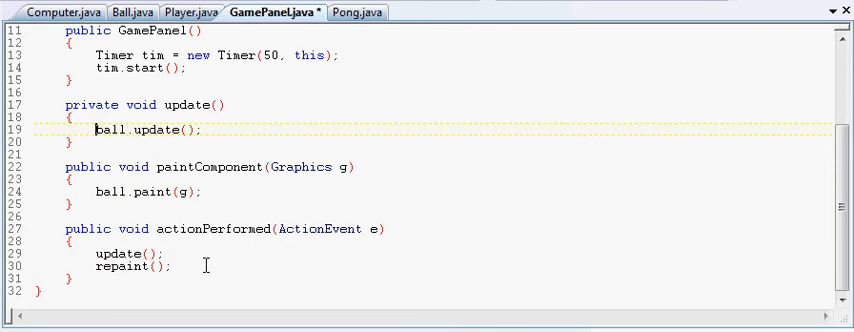
left_click(75, 193)
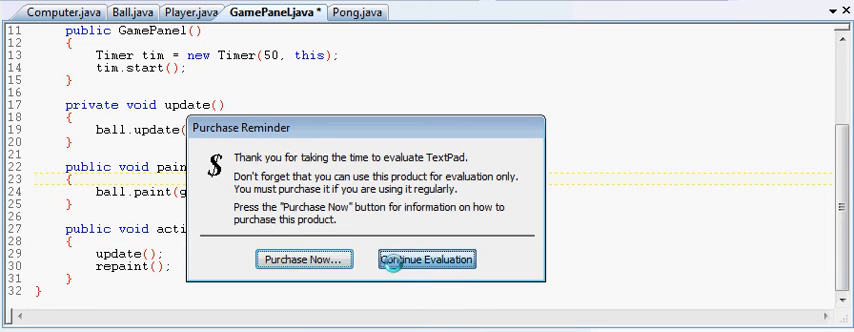
Step: Dismiss the evaluation reminder and switch to the Ball.java source
left_click(425, 259)
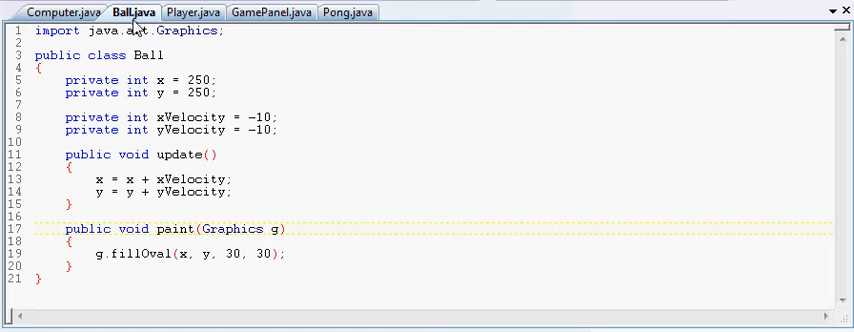
left_click(348, 11)
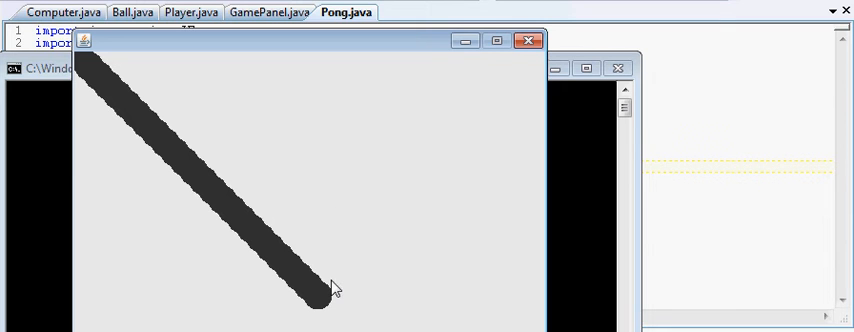
mouse_move(326, 306)
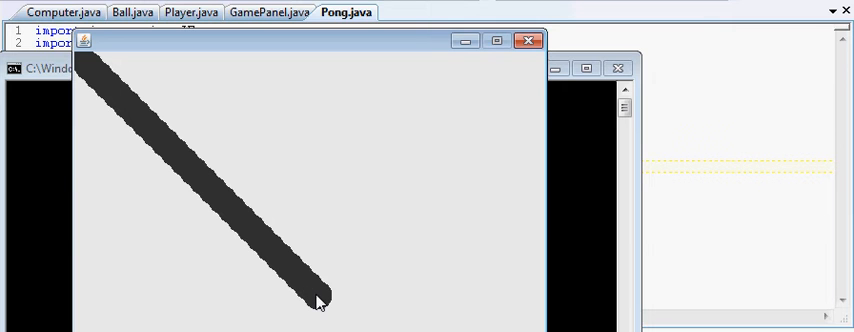
mouse_move(312, 298)
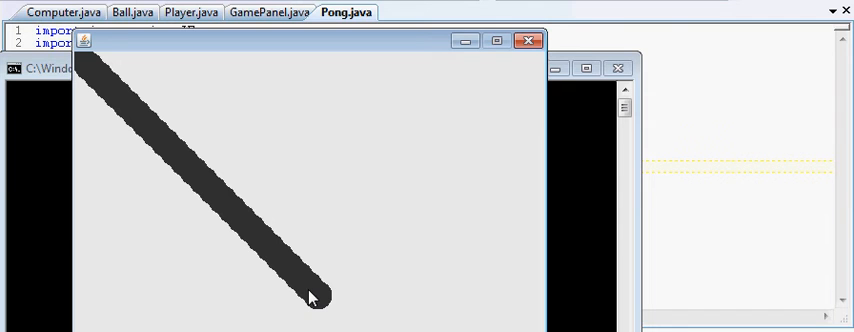
mouse_move(210, 196)
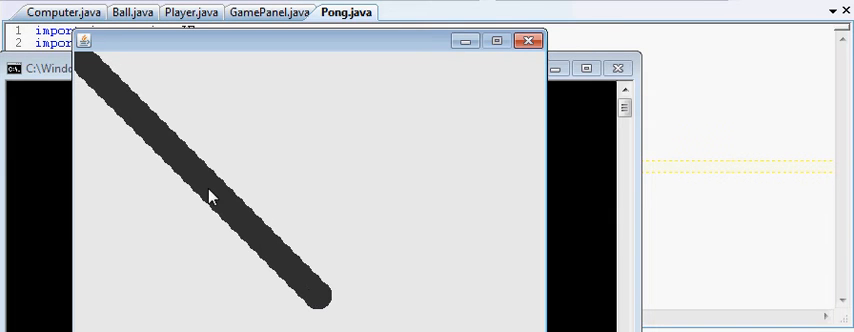
mouse_move(90, 98)
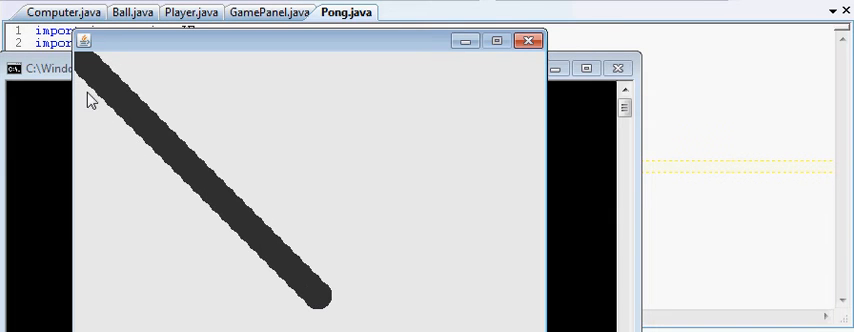
mouse_move(456, 202)
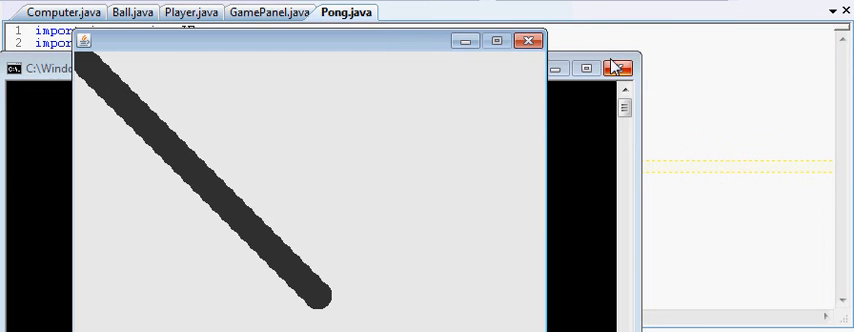
mouse_move(617, 70)
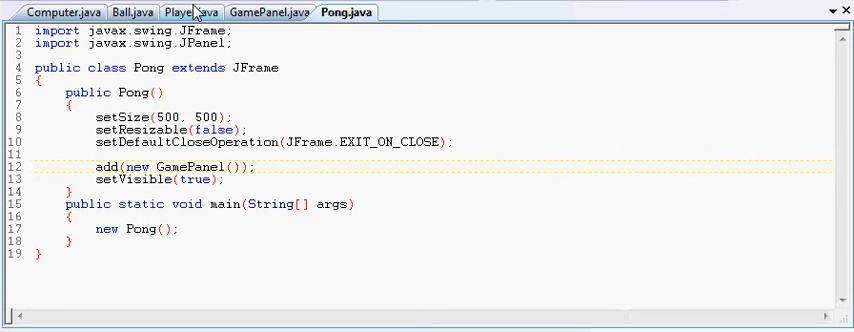
mouse_move(189, 11)
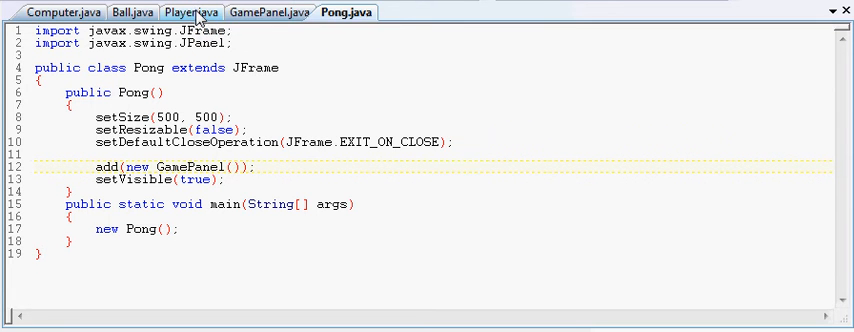
Step: Look over Player.java and Ball.java, then return to GamePanel.java
left_click(190, 12)
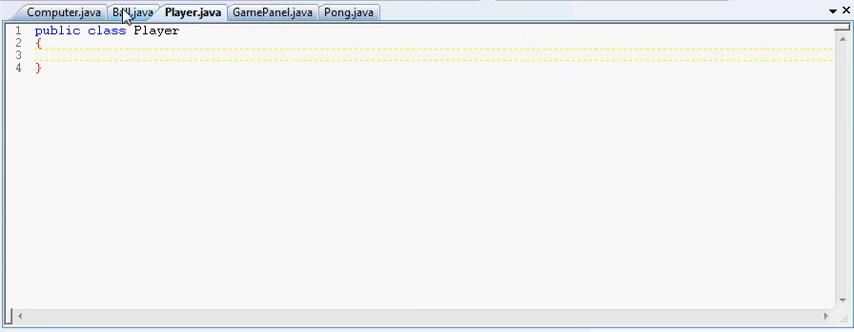
left_click(140, 11)
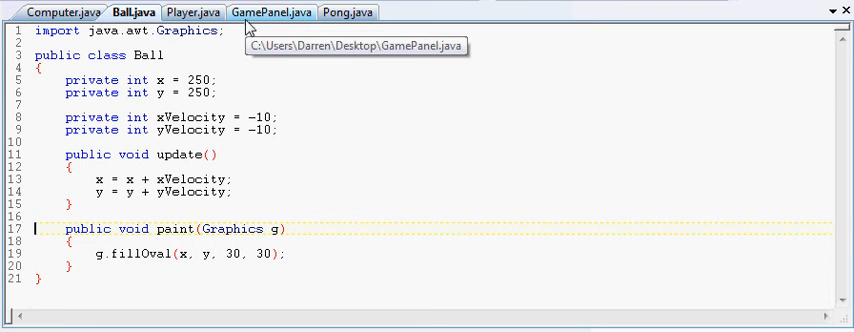
left_click(275, 11)
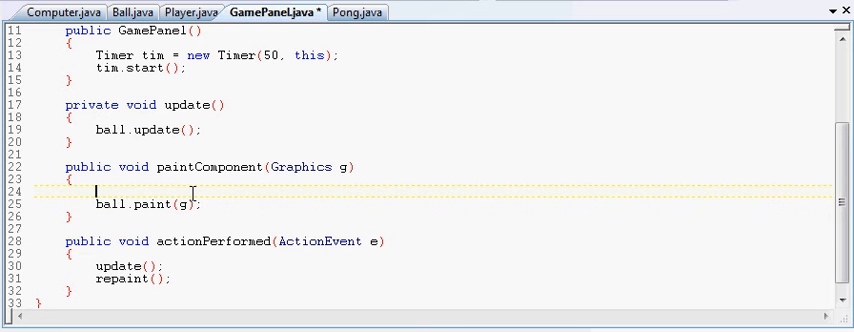
Step: Type g.setColor(Color.WHITE) in paintComponent ahead of the ball painting
type("g.s")
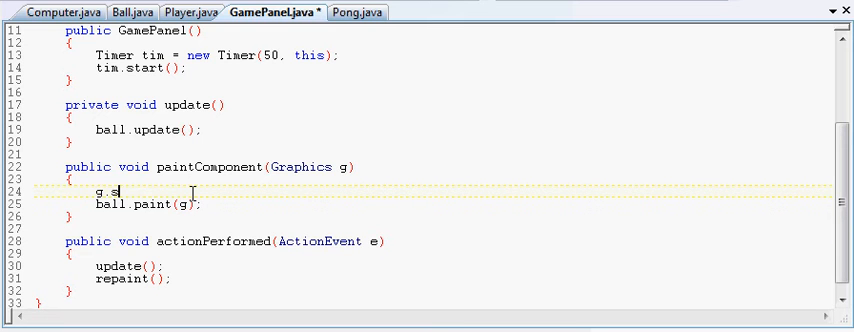
type("etC")
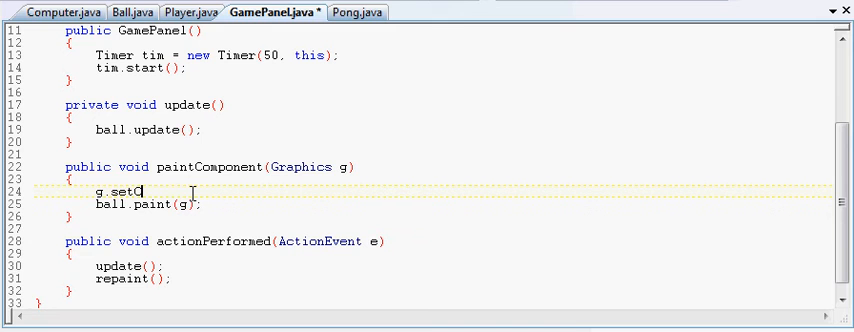
type("lo")
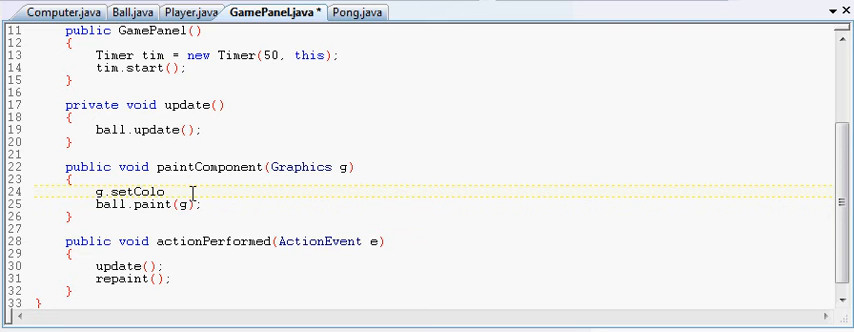
type("r(")
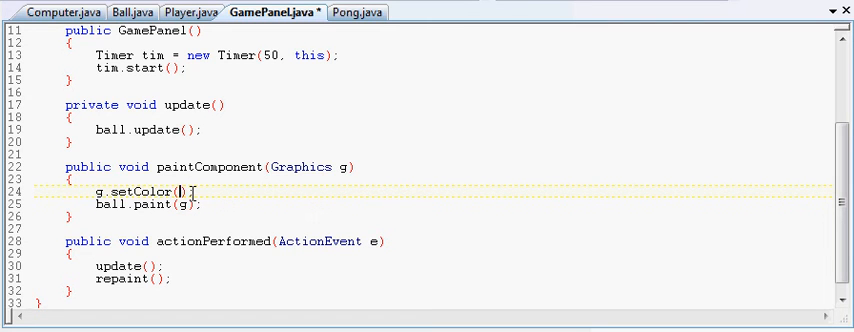
type("C")
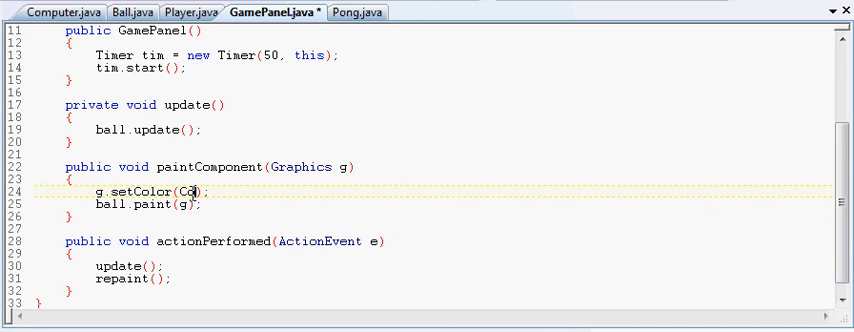
type("olor.WH")
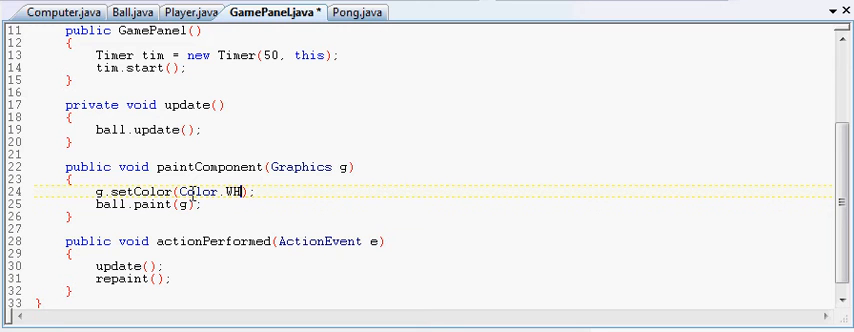
type("ITE")
type("import")
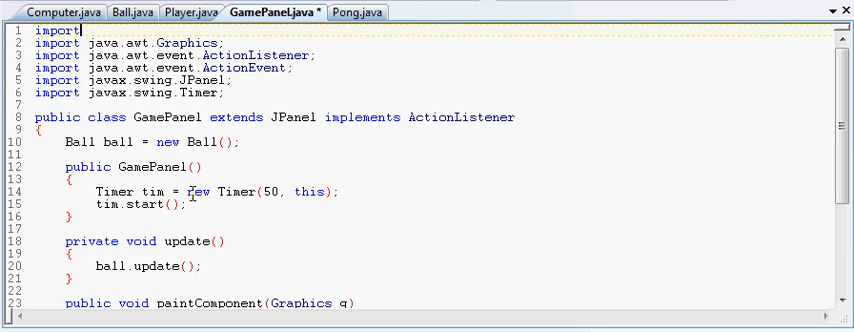
Step: Add import java.awt.Color; at the top of GamePanel.java, then scroll back to paintComponent
type("jav")
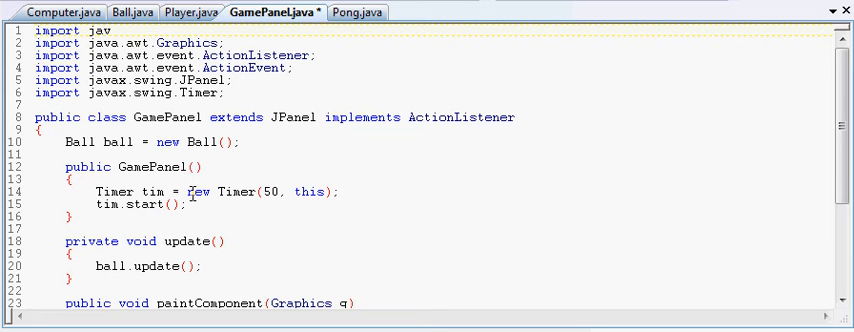
type("a.awt.")
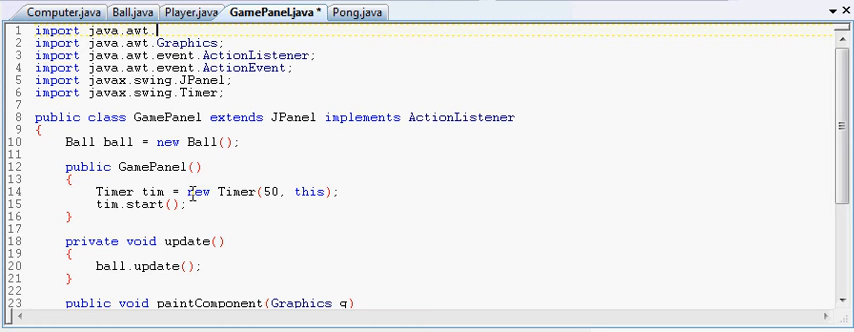
type("Color;")
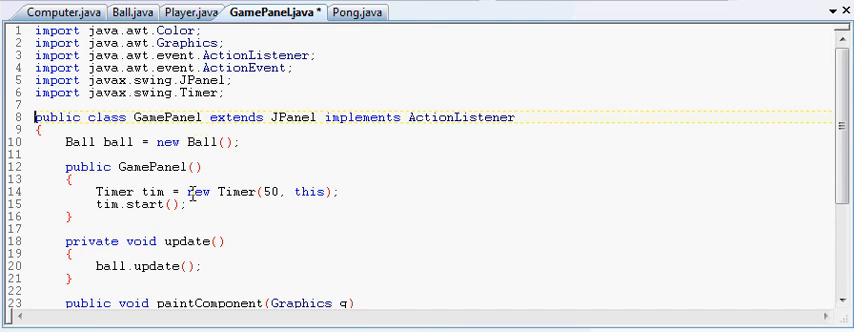
scroll("down", 3)
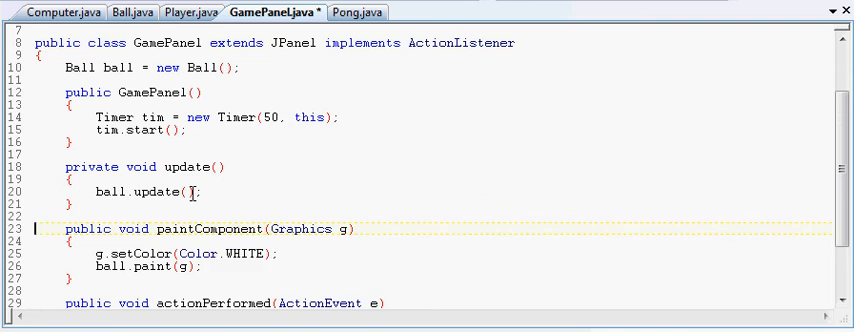
scroll("down", 3)
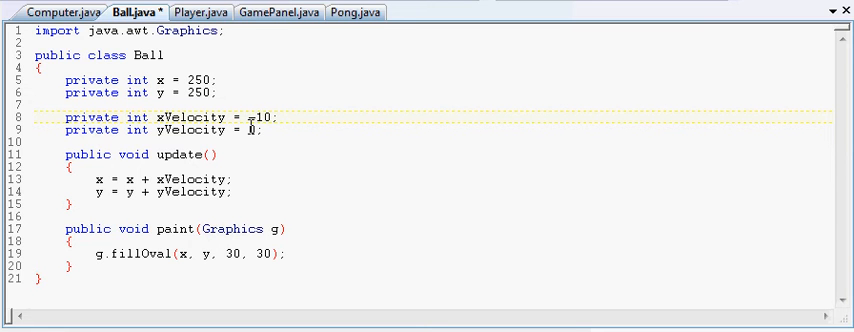
Step: Save Ball.java with xVelocity -1 and switch to Pong.java
key("BackSpace")
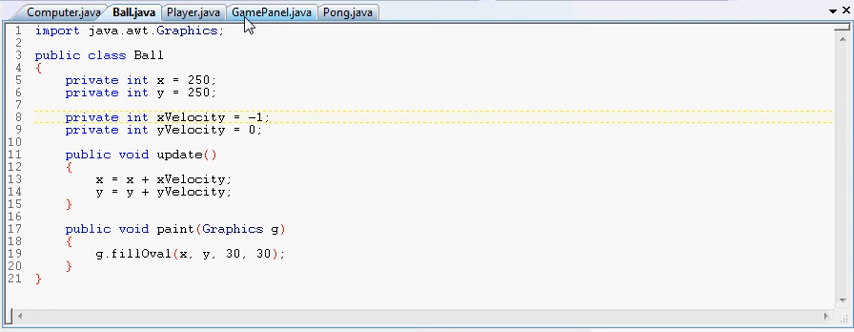
left_click(350, 11)
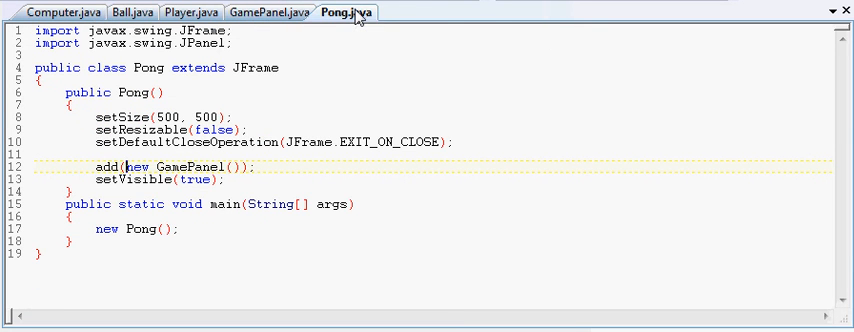
mouse_move(355, 11)
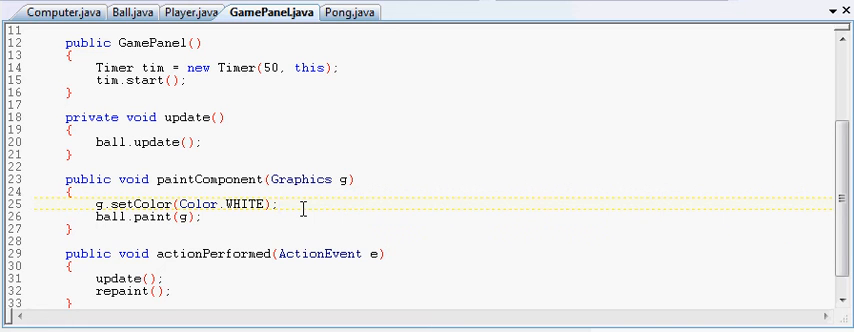
Step: Add g.fillRect(0, 0, 500, 500); after setColor in paintComponent and save GamePanel.java
key("enter")
type("g.fi")
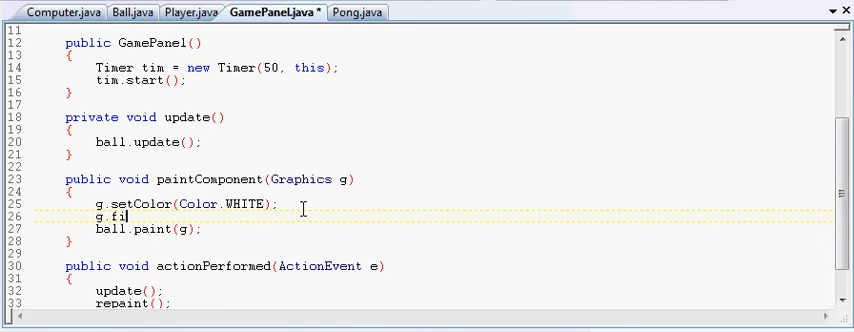
type("ll")
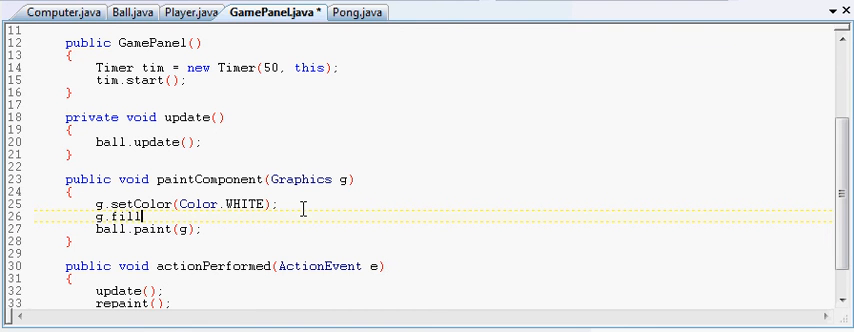
type("Rec")
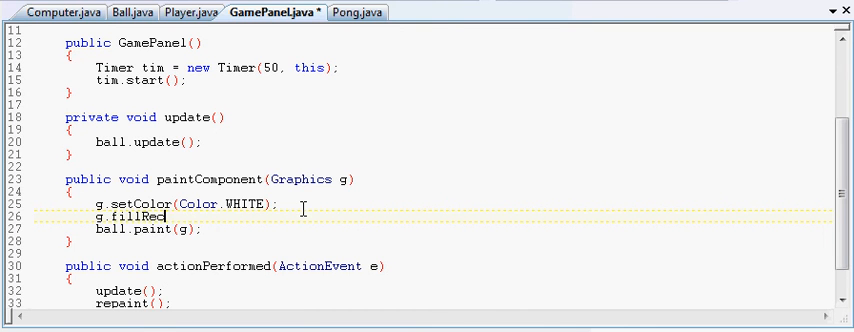
type("t();")
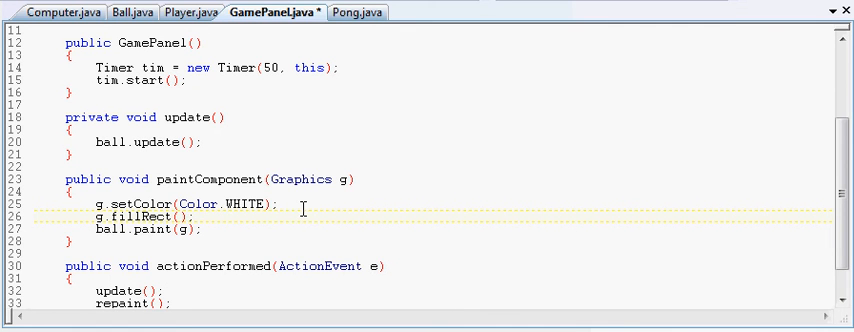
type("0,")
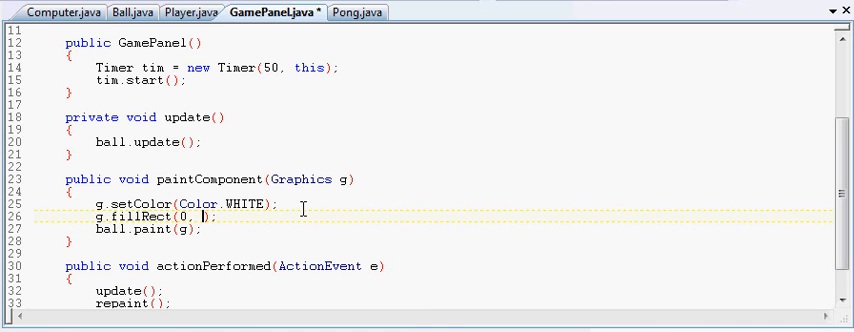
type("0")
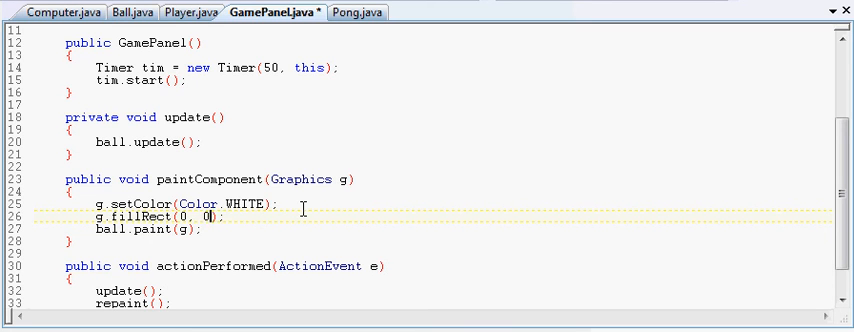
type(",")
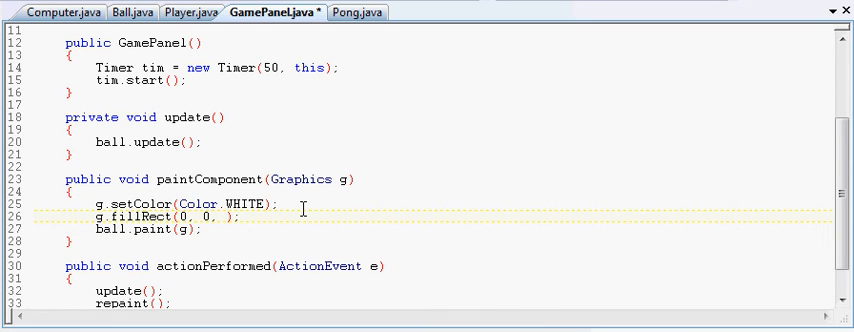
type("500,")
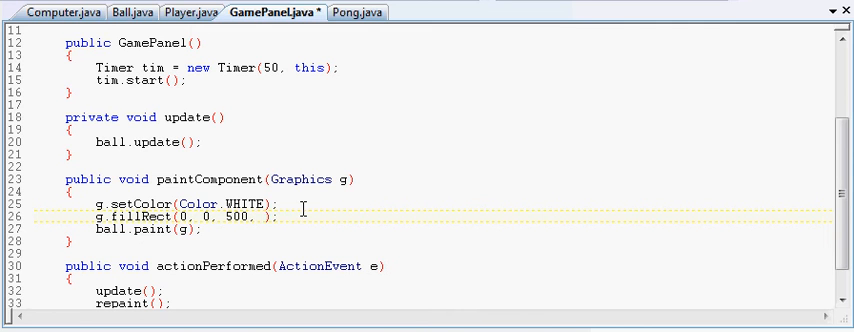
type("500")
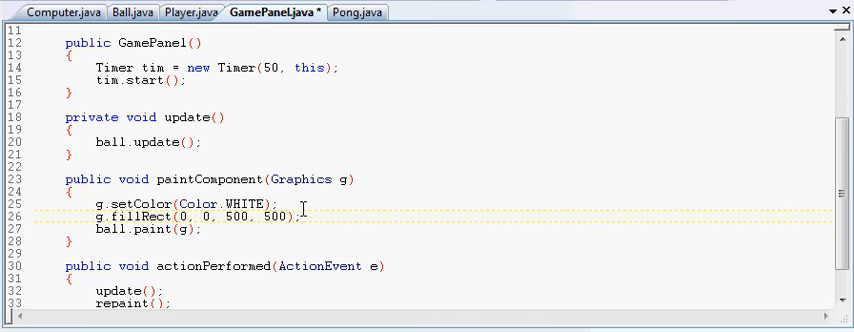
key("ctrl+s")
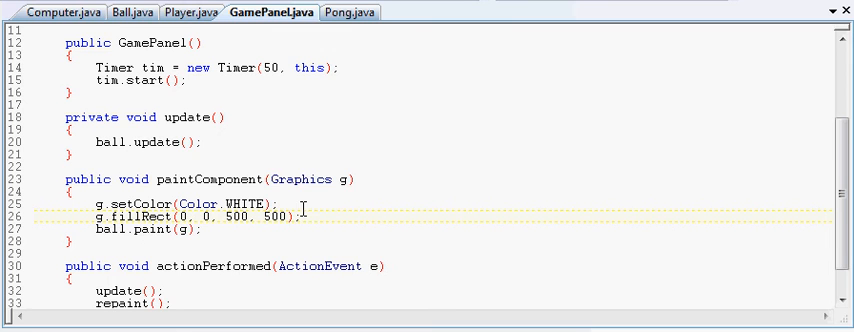
mouse_move(310, 217)
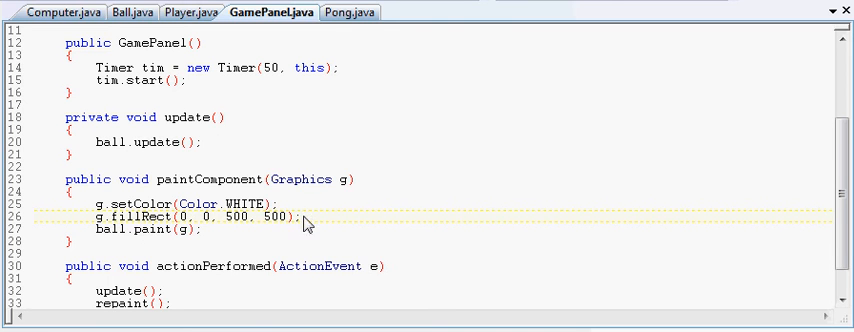
key("enter")
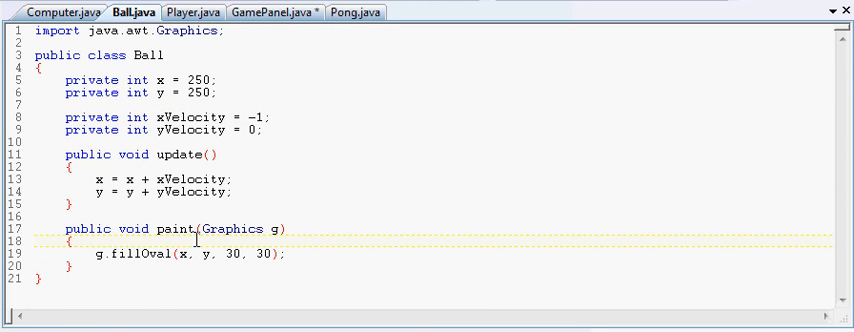
Step: Insert g.setColor(Color.GREEN); on a new line above g.fillOval in Ball's paint method
left_click(68, 241)
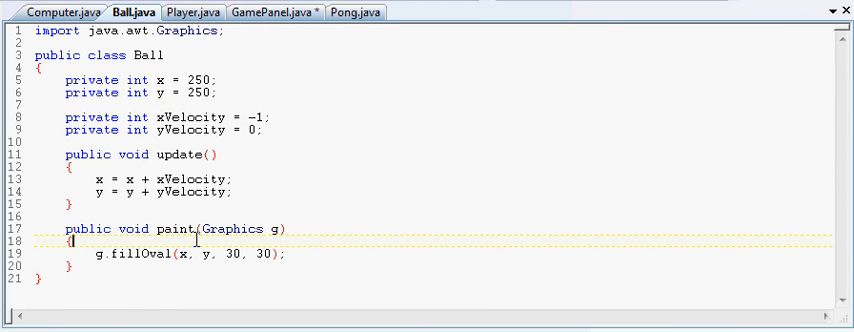
key("enter")
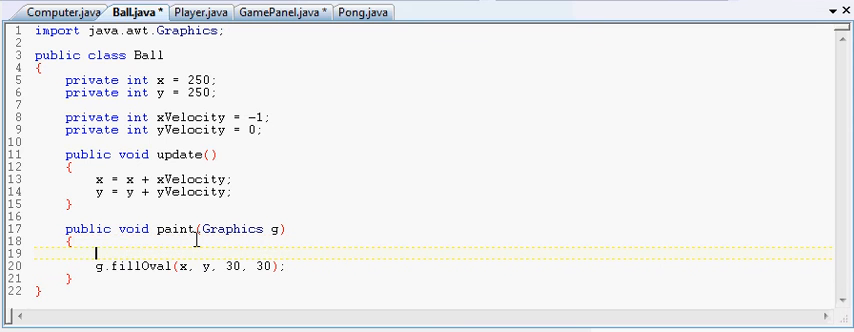
type("g.")
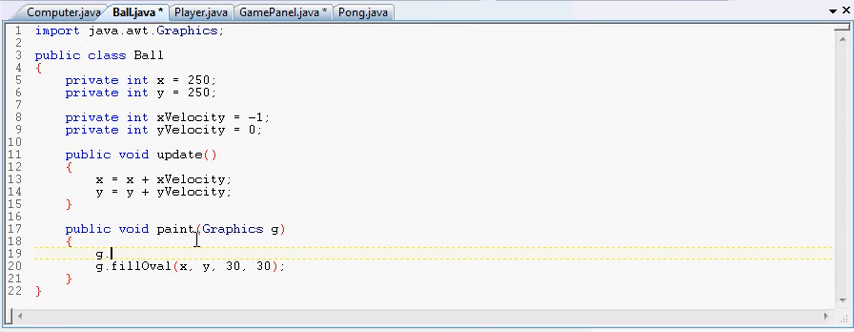
type("set")
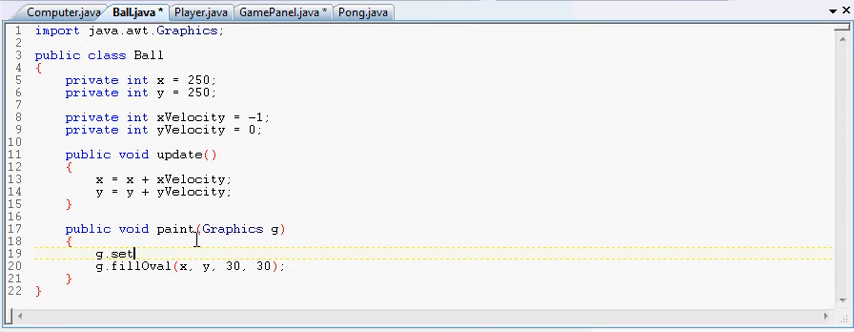
type("Col")
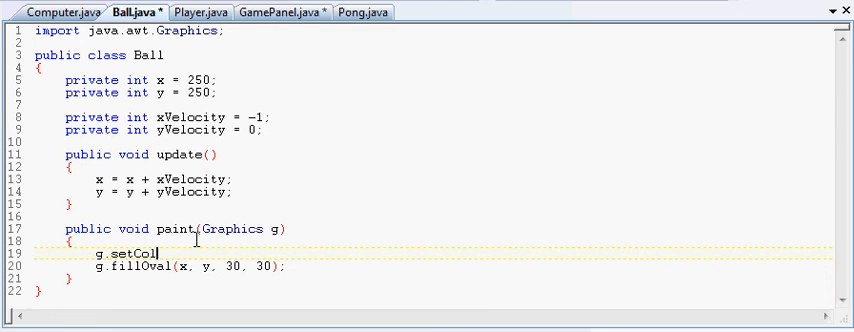
type("or")
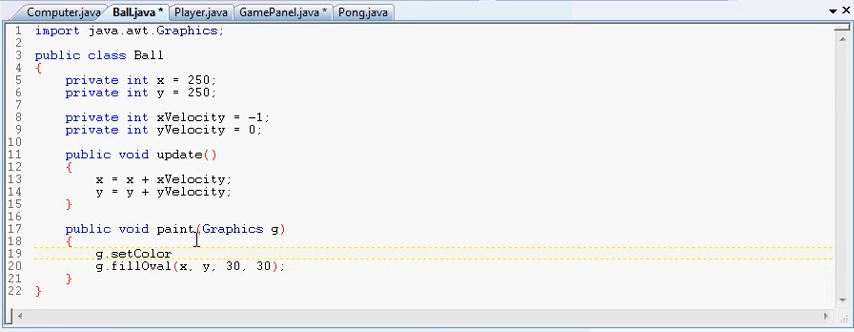
type("();")
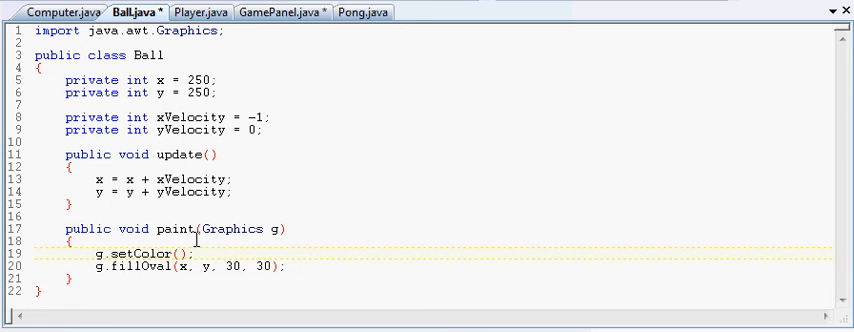
type("Color.")
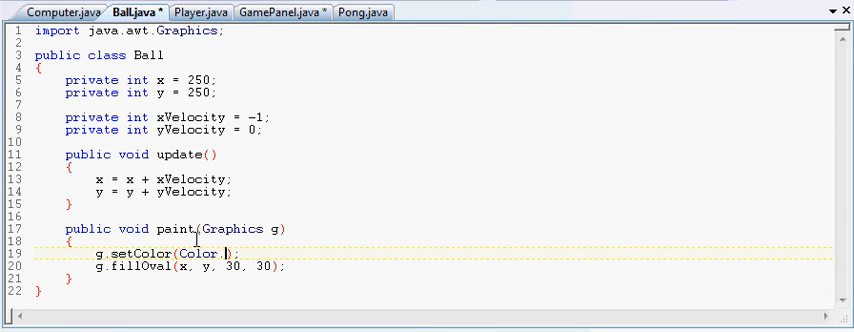
type("GREE")
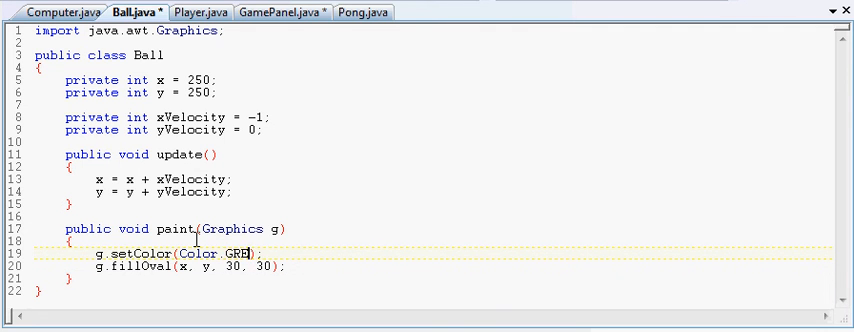
type("EN")
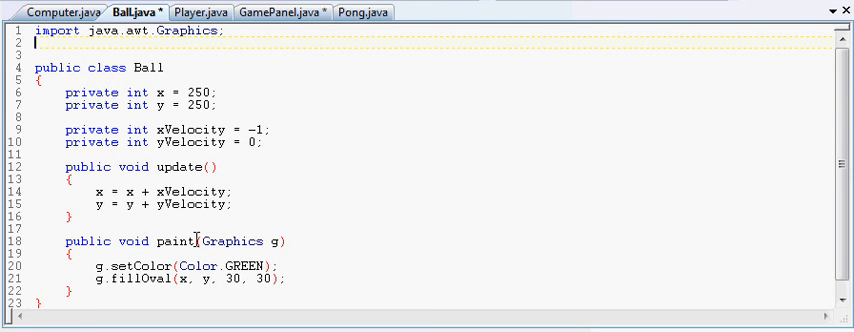
Step: Add import java.awt.Color; to Ball.java, save it, and return to GamePanel.java
type("im")
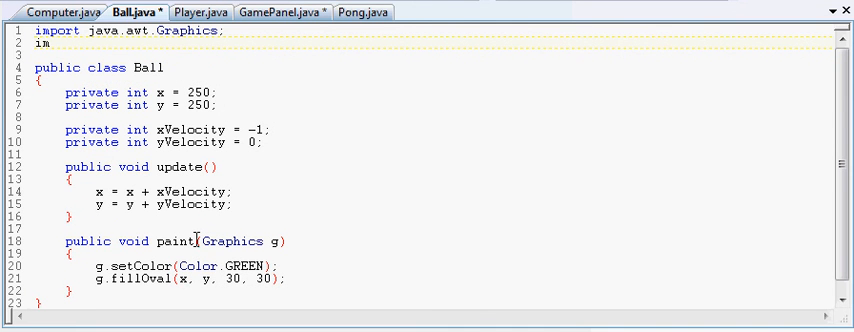
type("port")
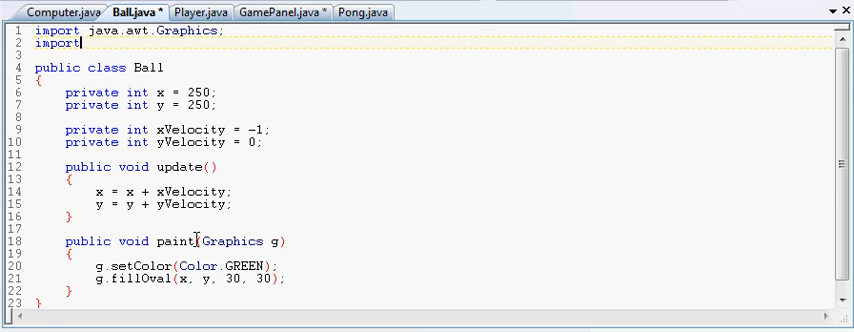
type("java.a")
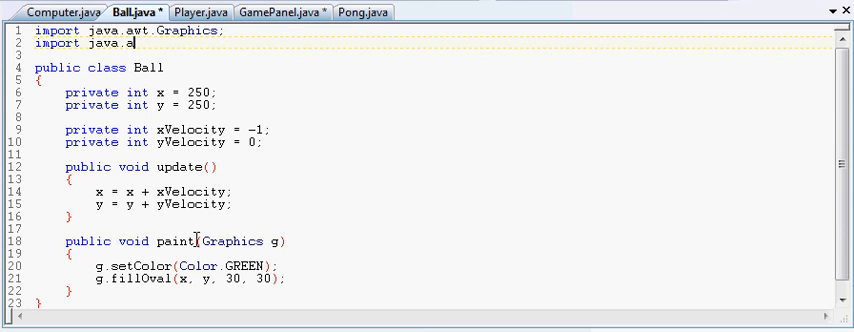
type("wt")
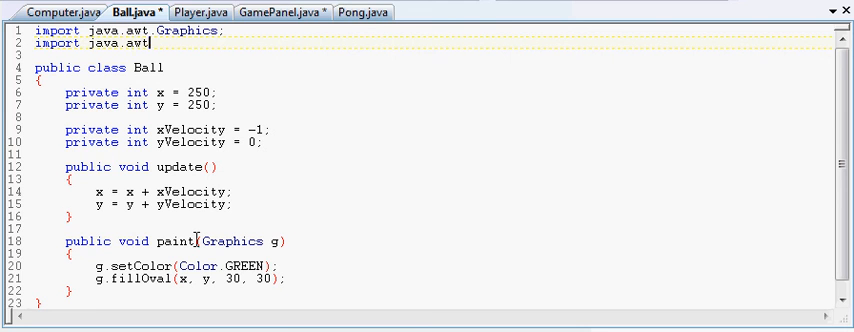
type(".Color;")
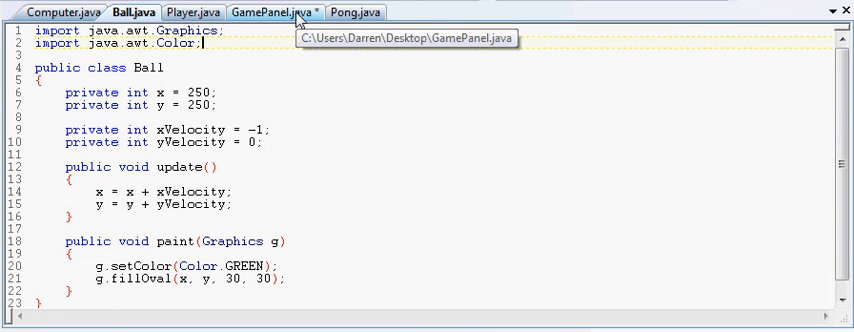
left_click(277, 10)
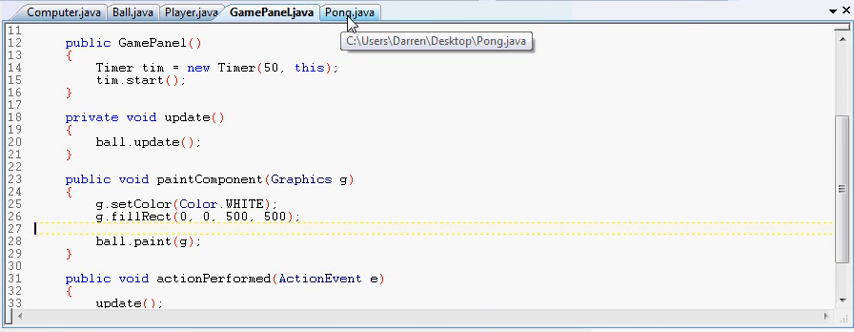
Step: Run the Pong program from Pong.java, then close the game window
left_click(351, 11)
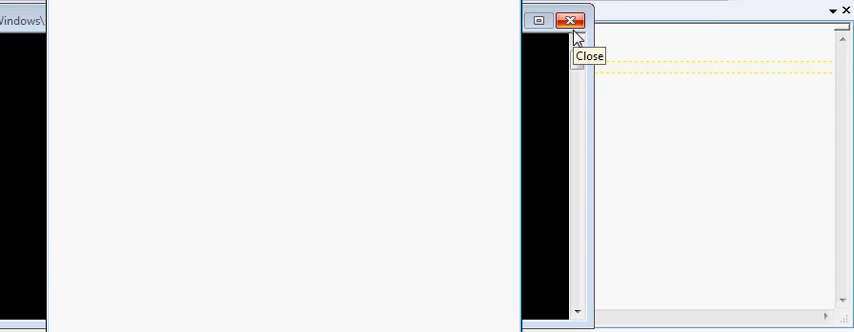
left_click(568, 20)
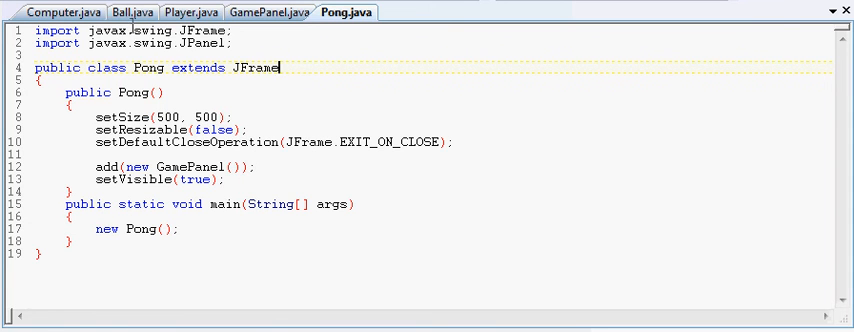
Step: Look through Ball.java, Computer.java and Player.java, returning to Ball.java
left_click(139, 11)
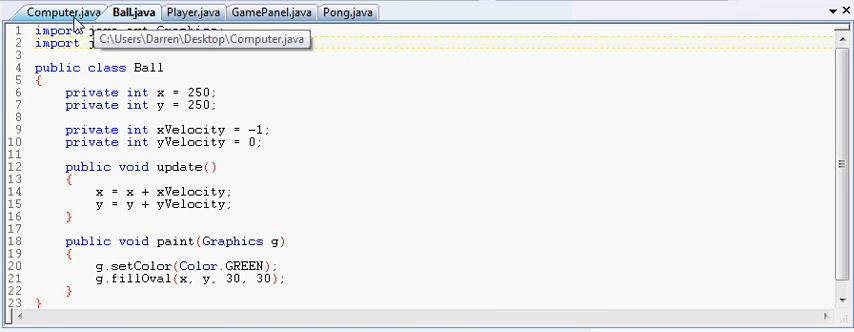
left_click(68, 11)
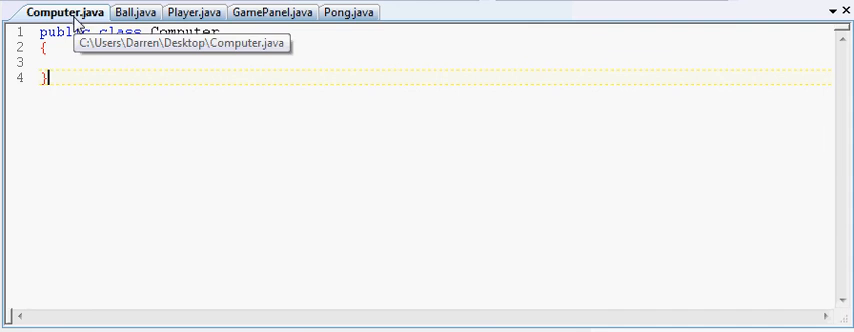
left_click(195, 11)
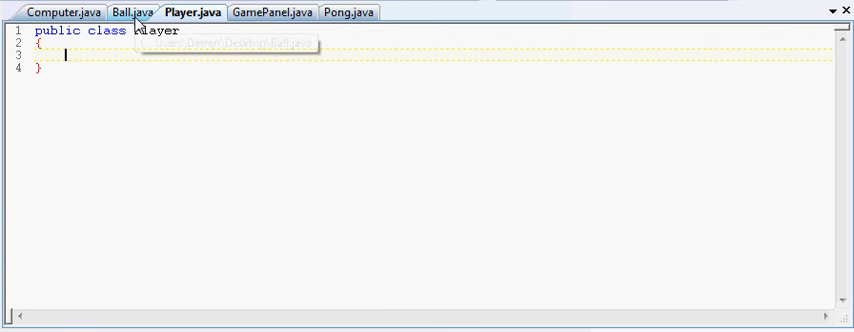
left_click(131, 12)
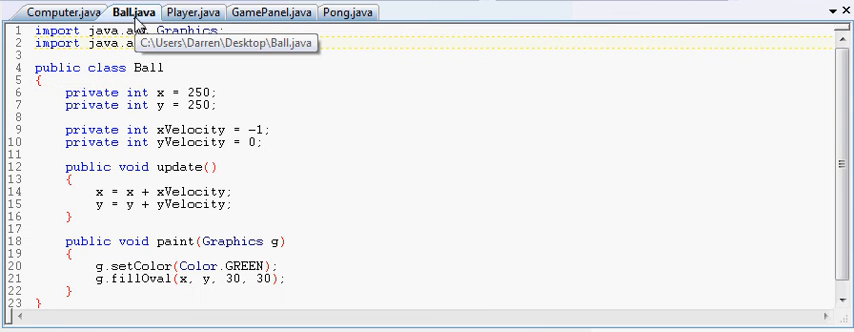